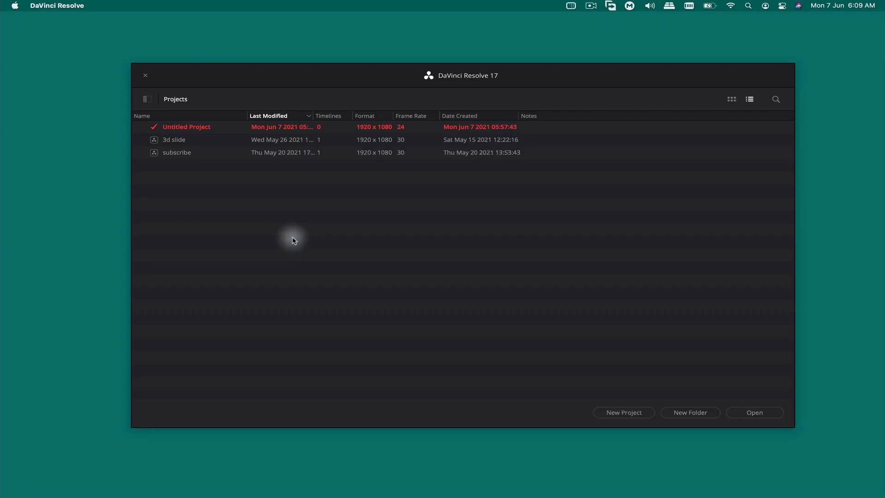
mouse_move(302, 239)
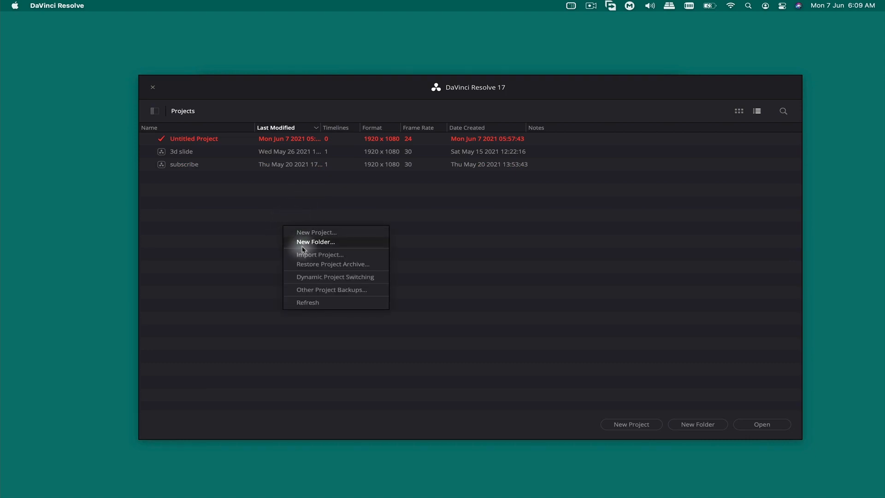
mouse_move(333, 264)
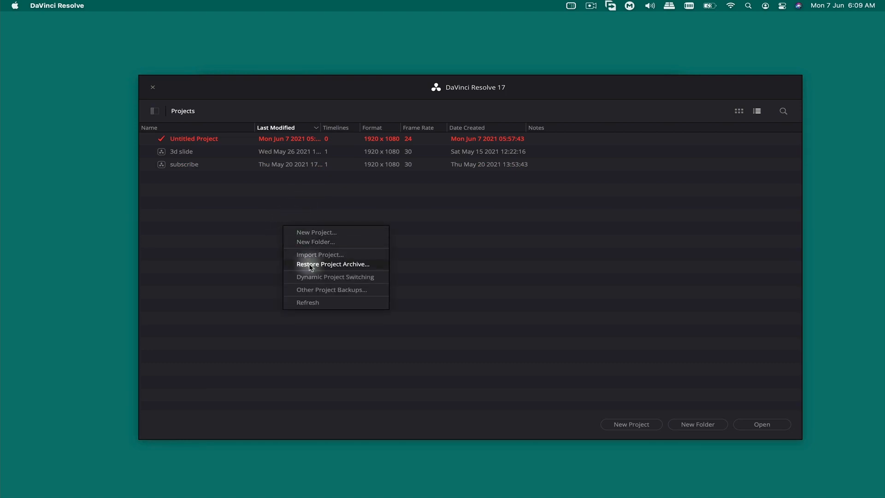
Restore the neon-intro.dra project archive from the Neon folder
click(332, 264)
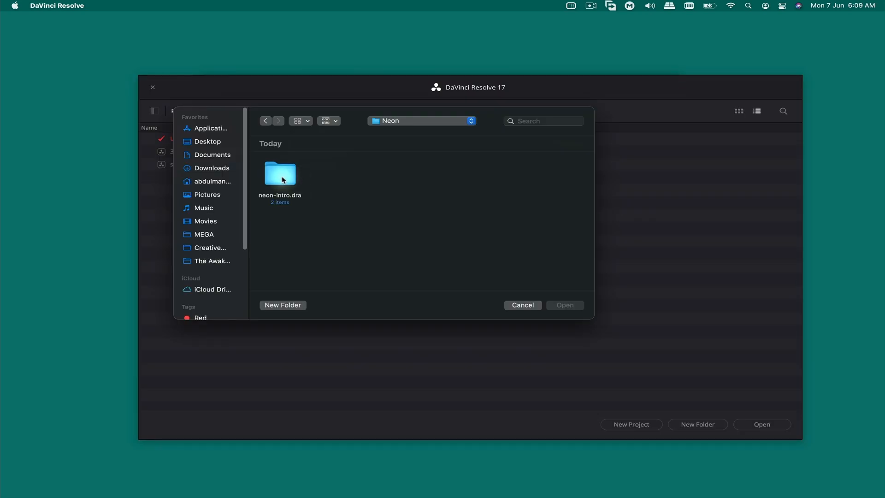
click(279, 173)
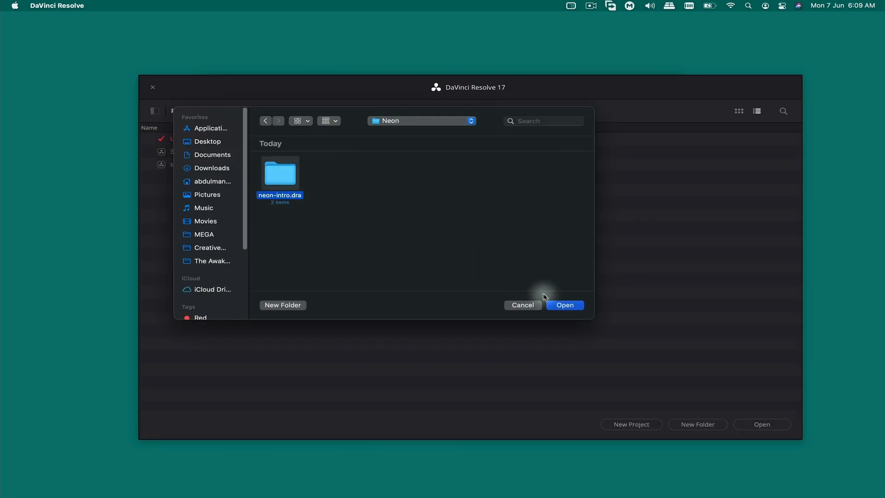
click(564, 304)
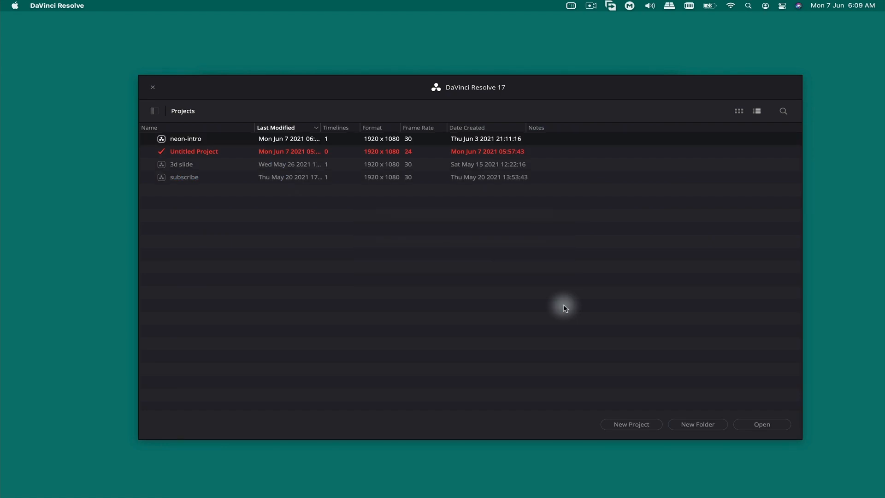
mouse_move(171, 141)
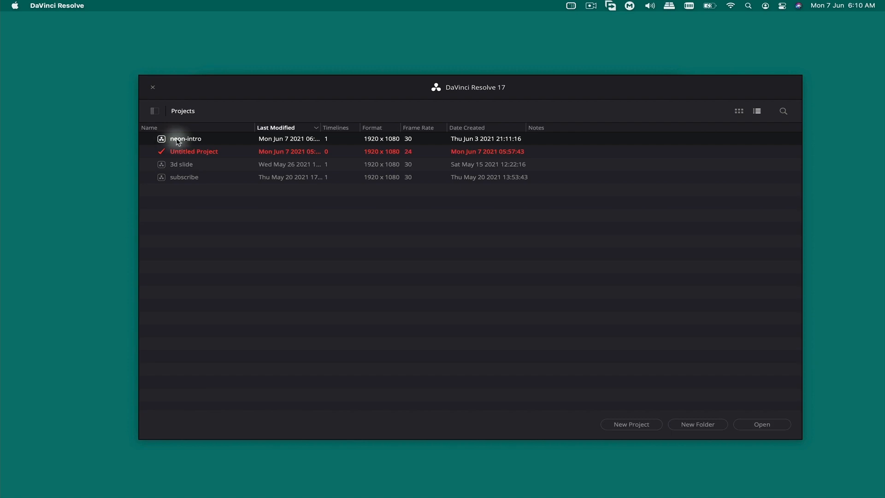
Open the neon-intro project from the Project Manager
double_click(185, 138)
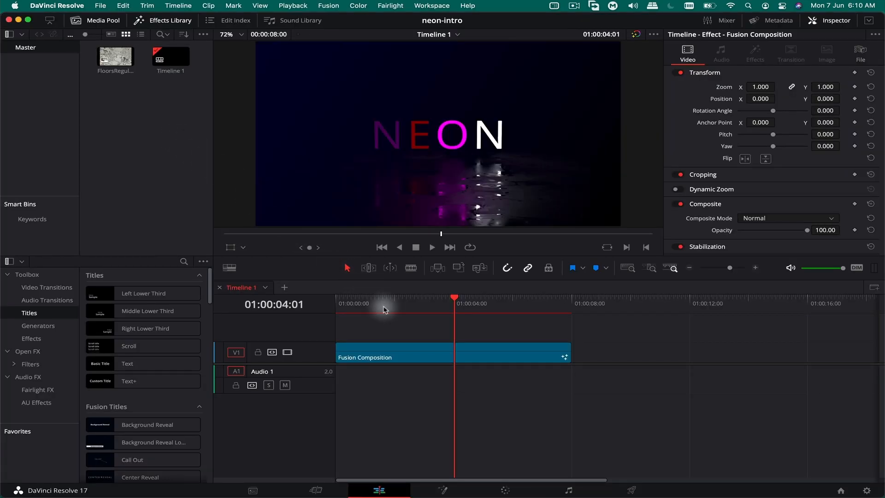
mouse_move(442, 123)
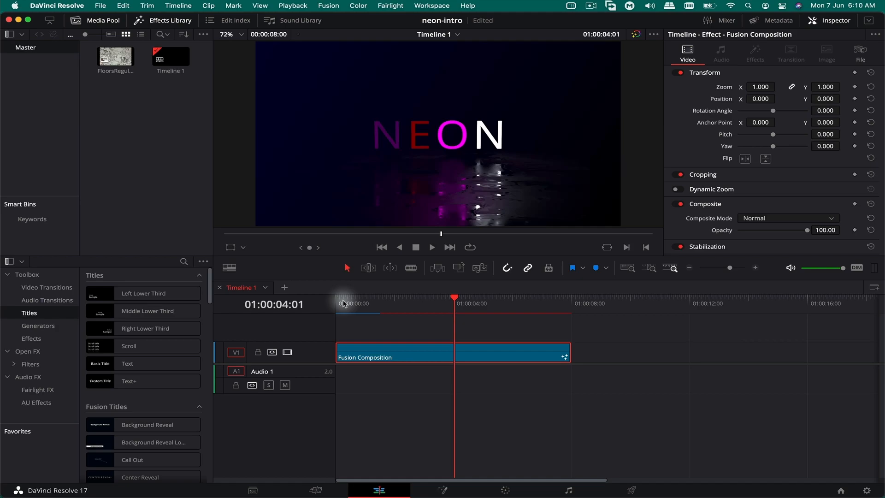
mouse_move(495, 164)
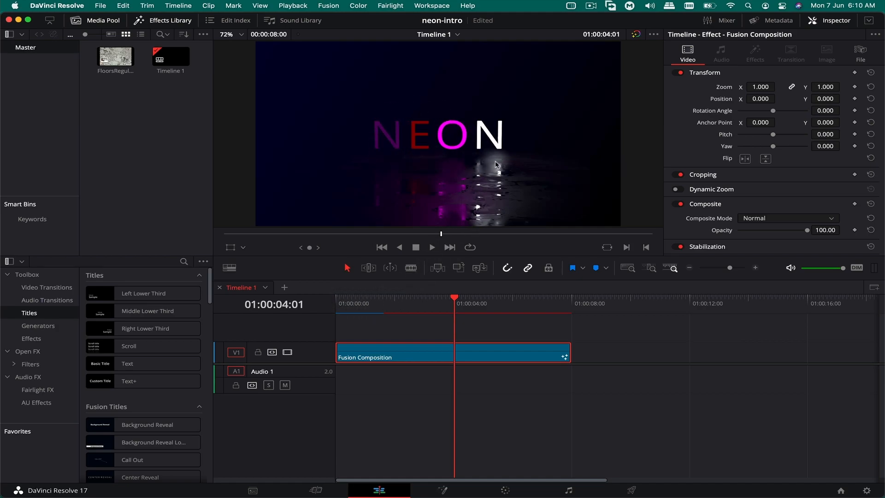
mouse_move(363, 147)
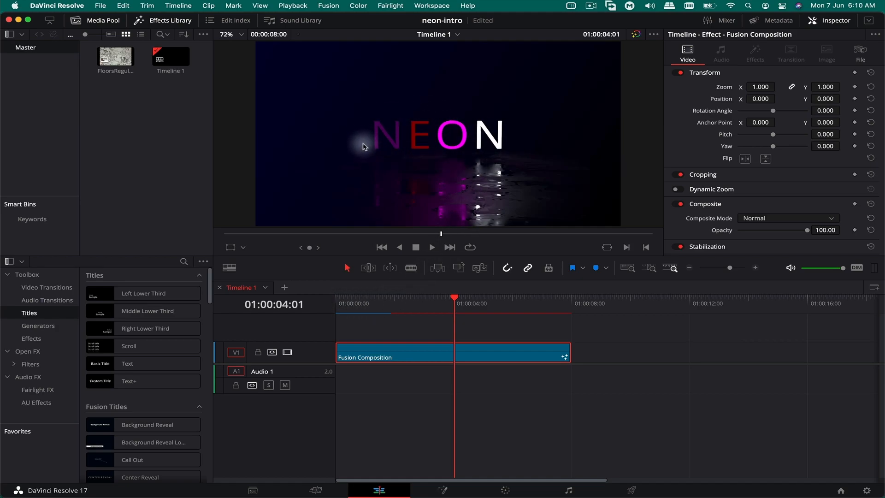
mouse_move(372, 149)
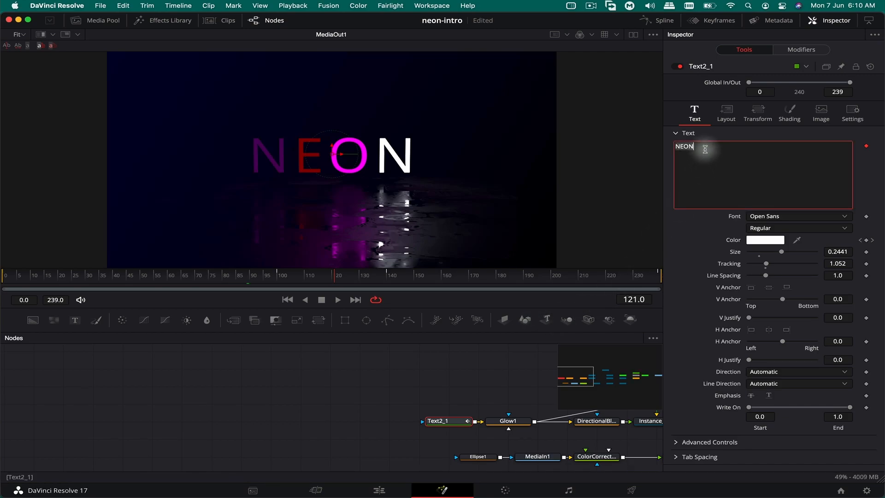
Enter TEXT as the Text2_1 node's title text
text(TEXT)
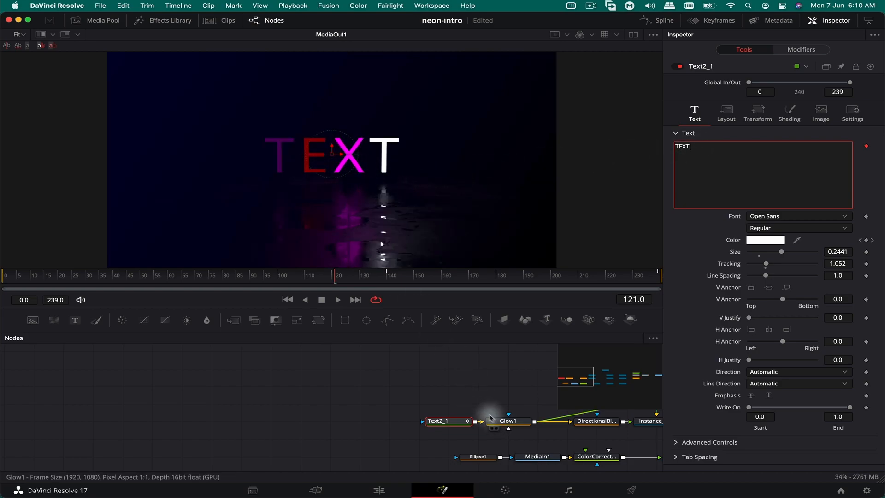
Select the Glow1 node and set its apply mode to Normal
click(507, 420)
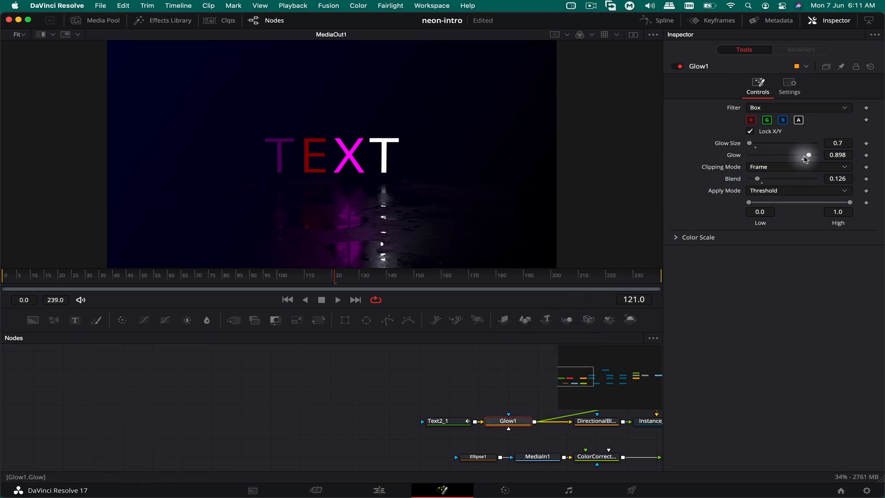
mouse_move(749, 144)
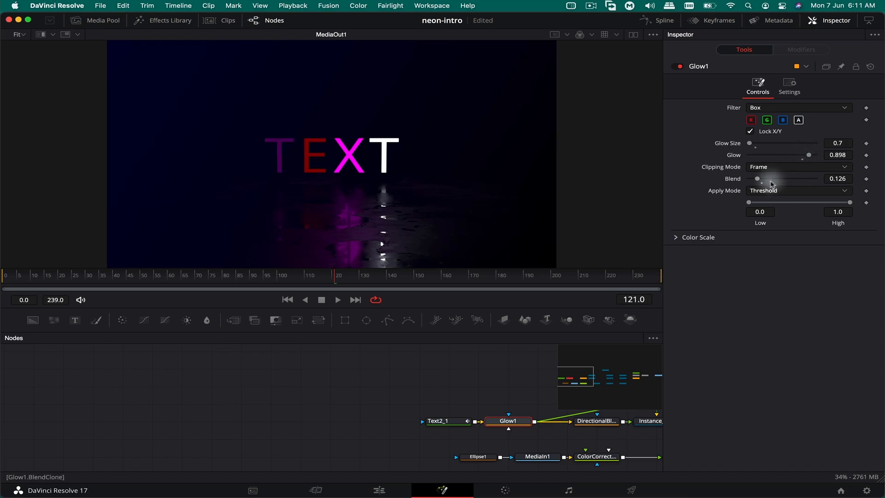
click(798, 190)
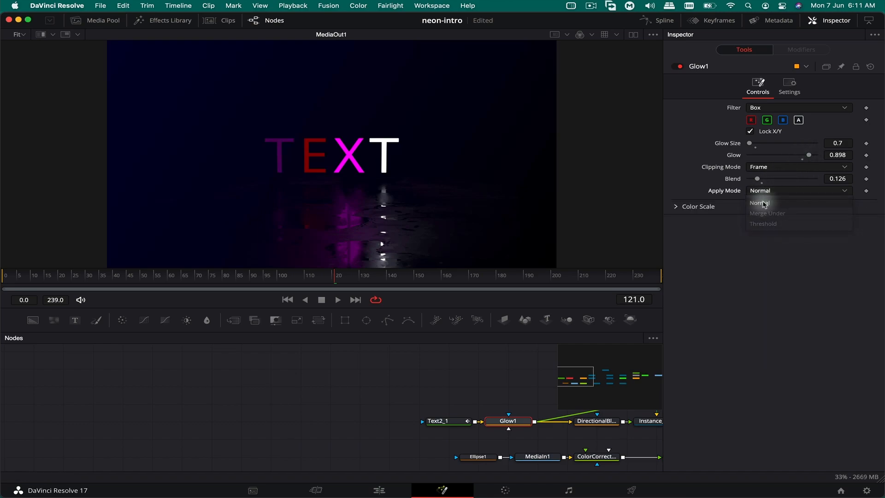
click(759, 203)
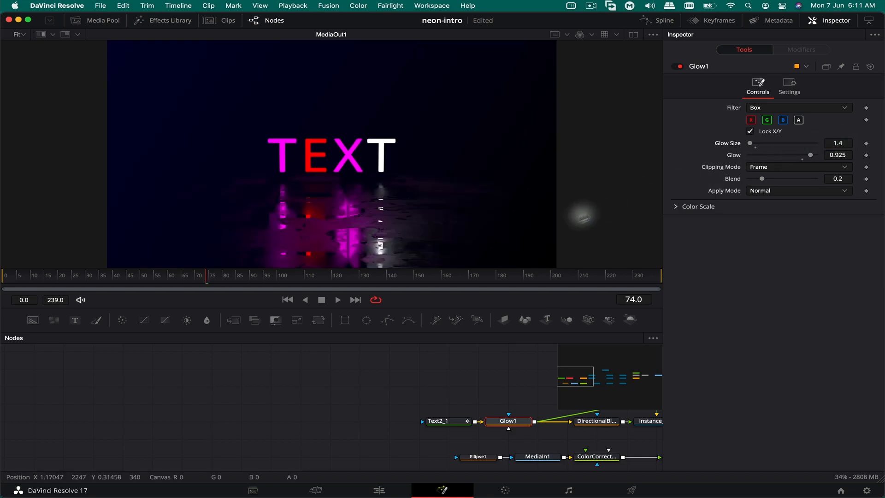
mouse_move(410, 222)
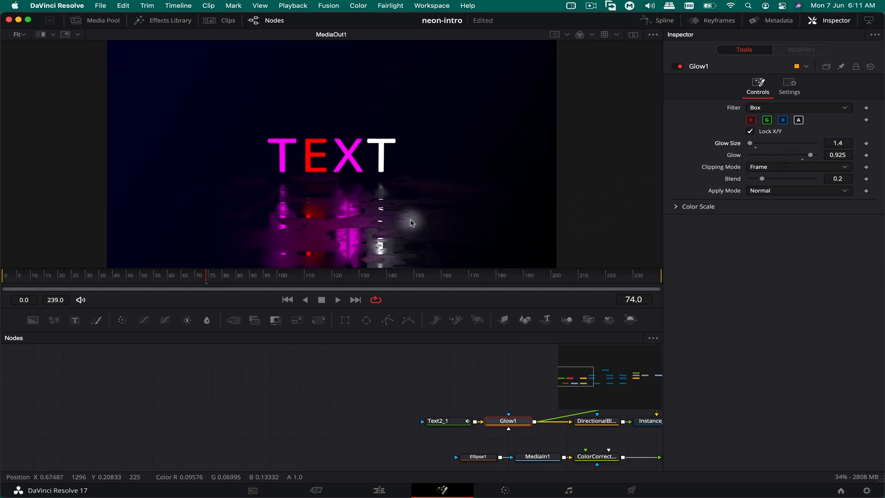